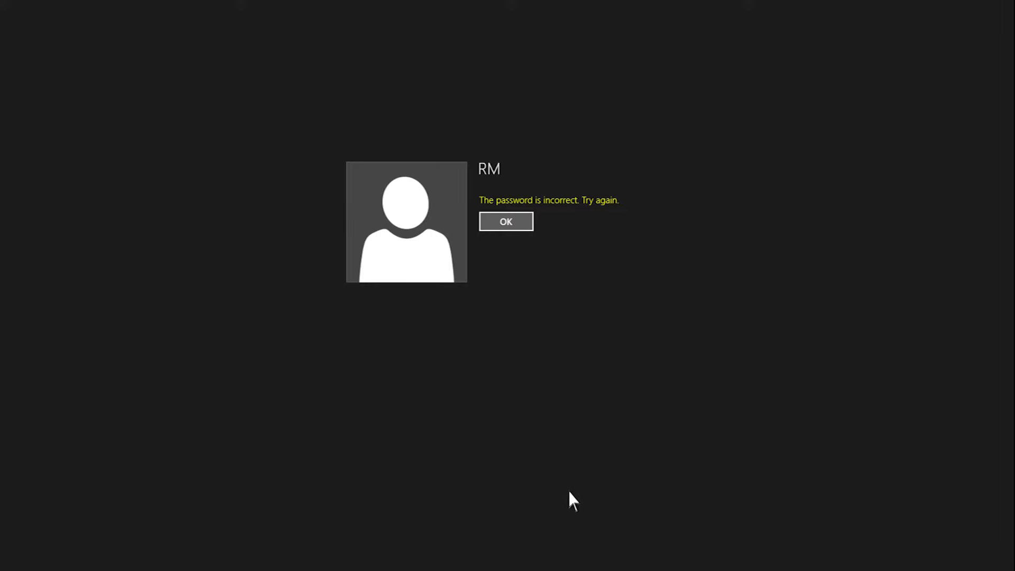
- Dismiss the incorrect-password message and move past the Password Reset Wizard's welcome page
click(506, 221)
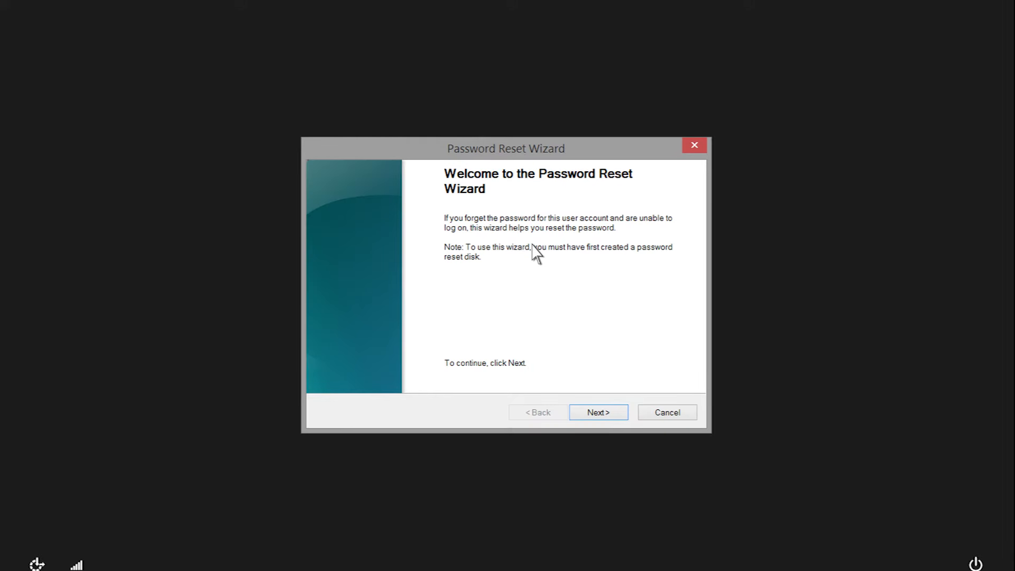
mouse_move(618, 417)
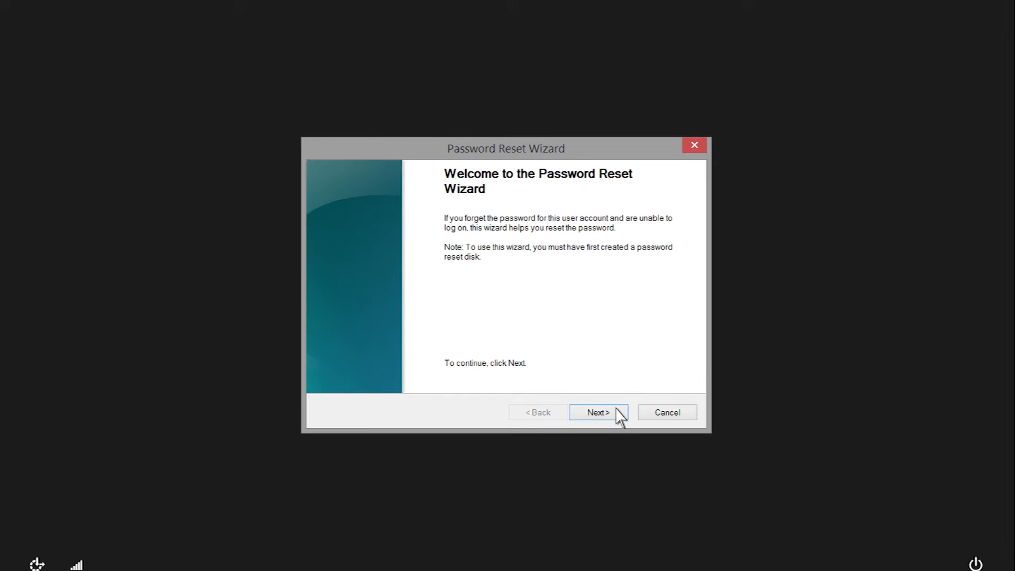
click(597, 413)
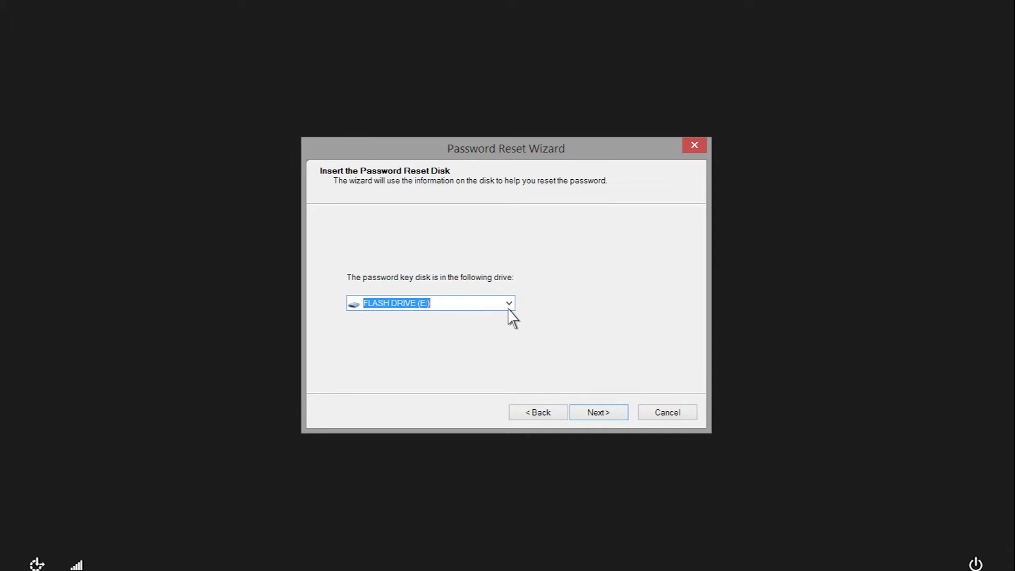
- Choose FLASH DRIVE (E:) as the reset disk and continue to the new-password page
click(509, 304)
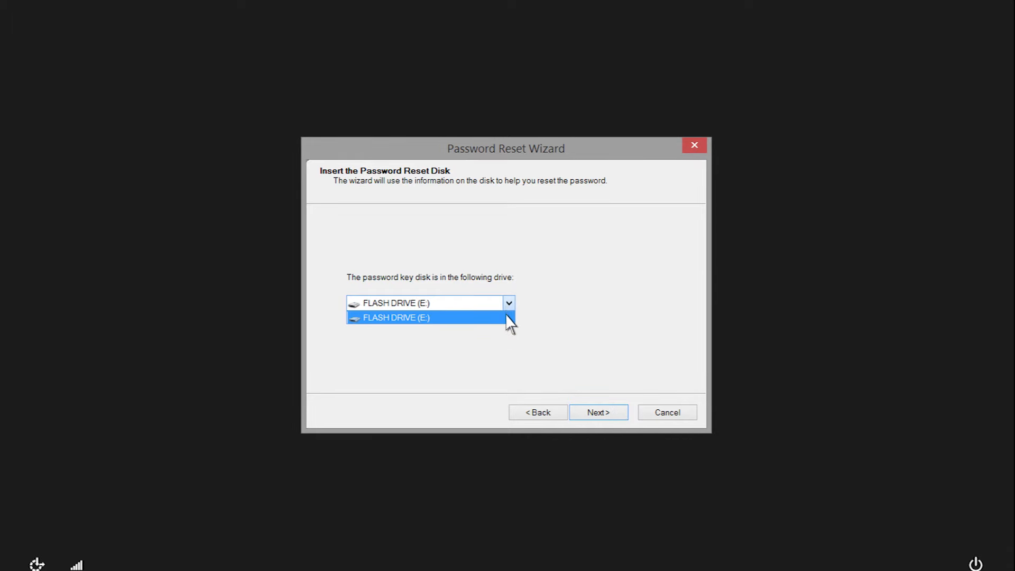
click(395, 317)
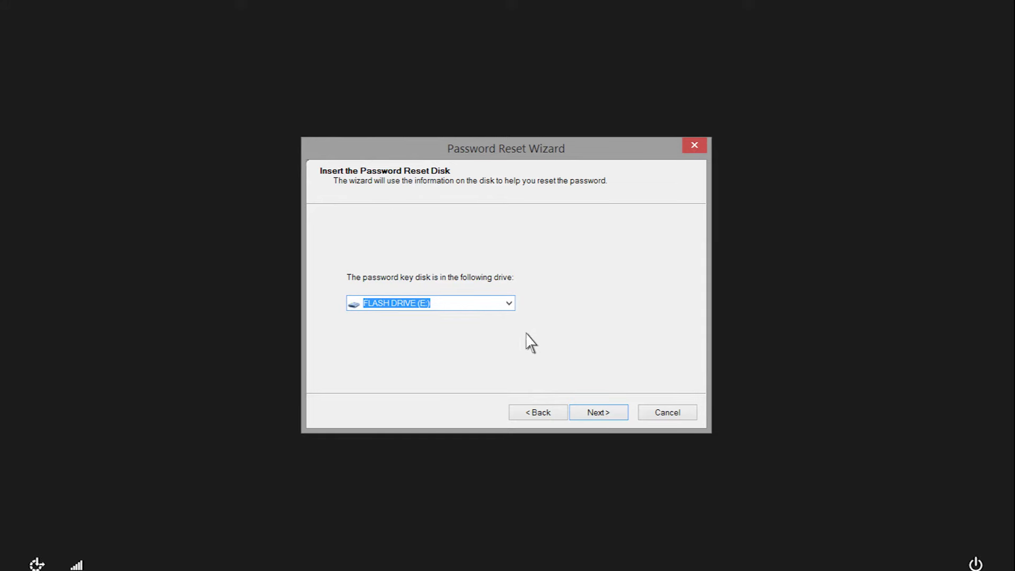
click(597, 413)
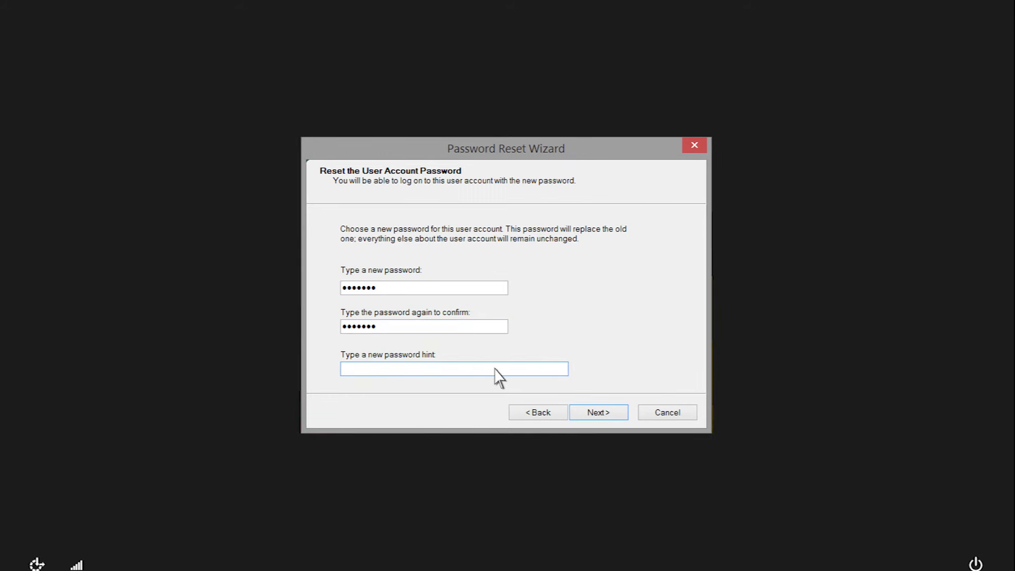
- Add the password hint 'Name of dog', submit the new password, and finish the wizard
text(Name of)
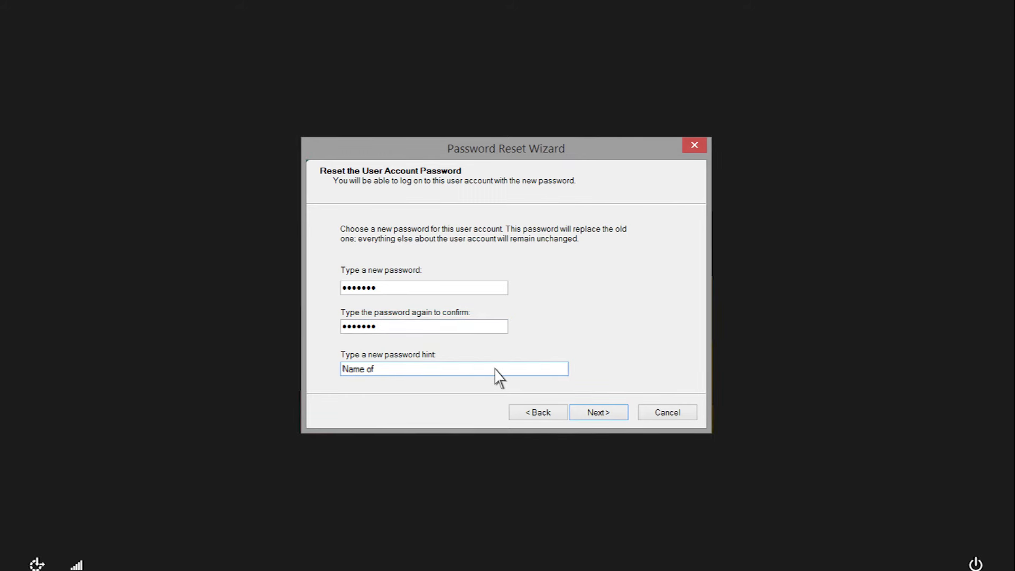
text(dog)
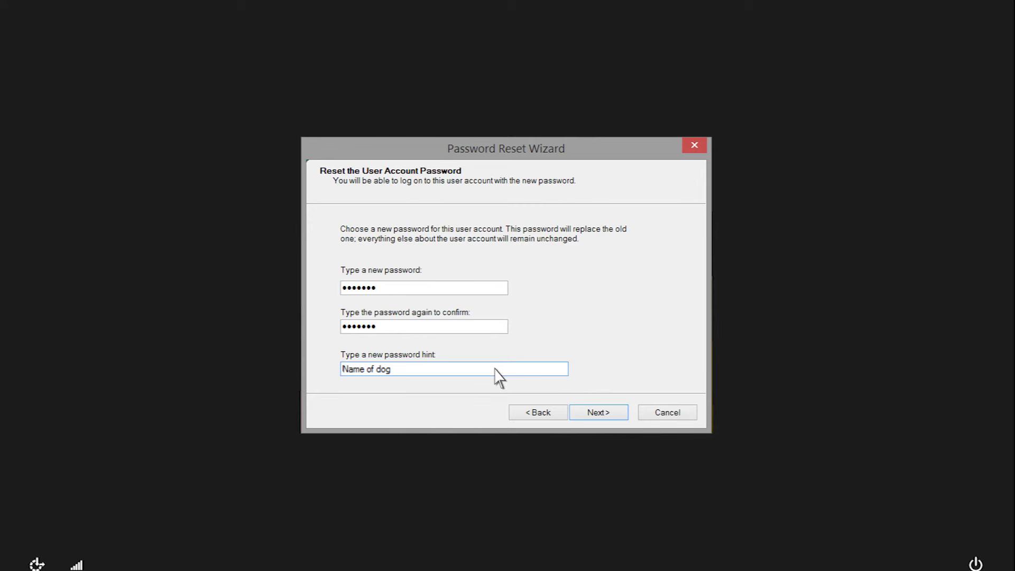
mouse_move(504, 380)
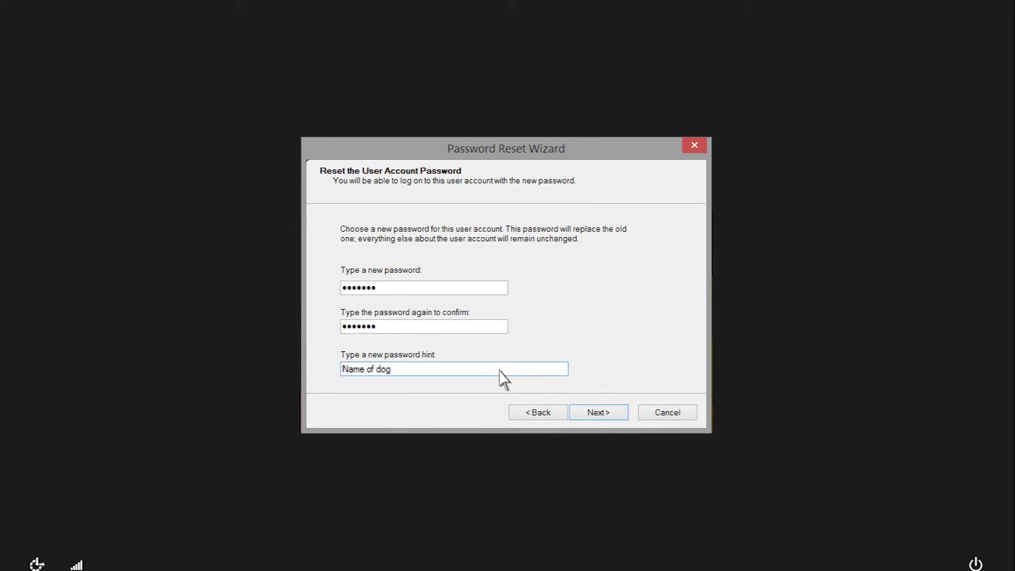
click(597, 412)
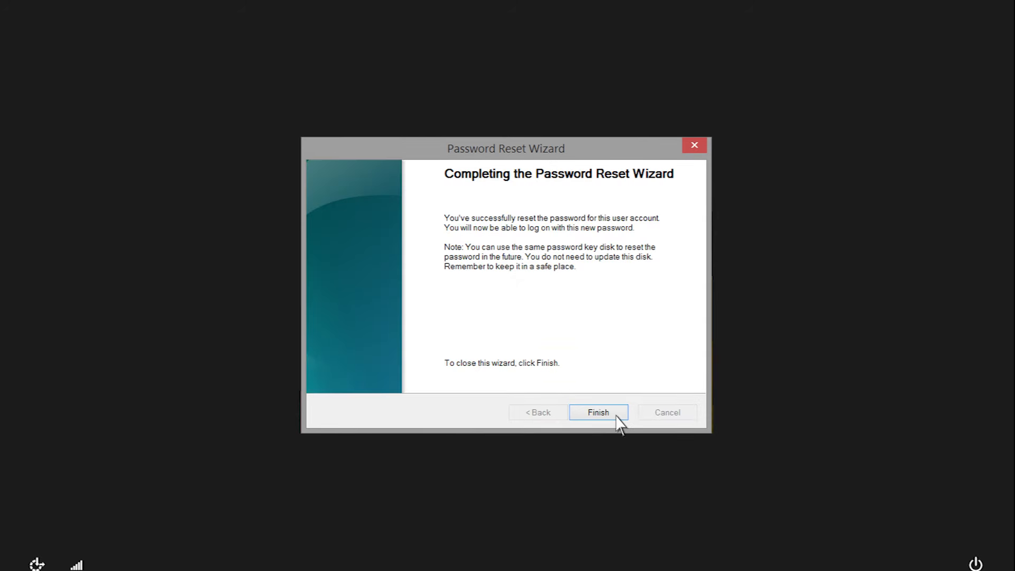
click(596, 412)
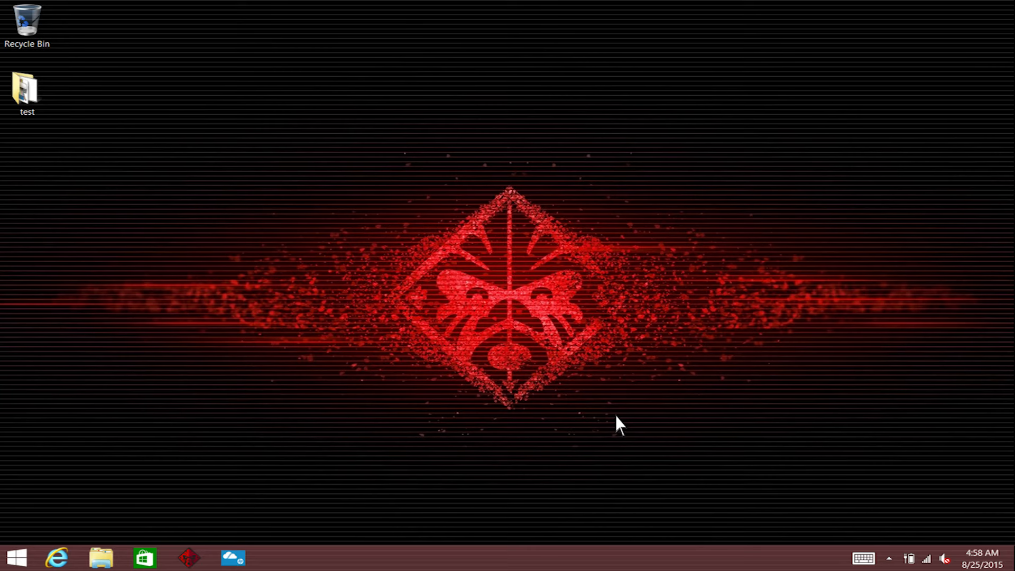